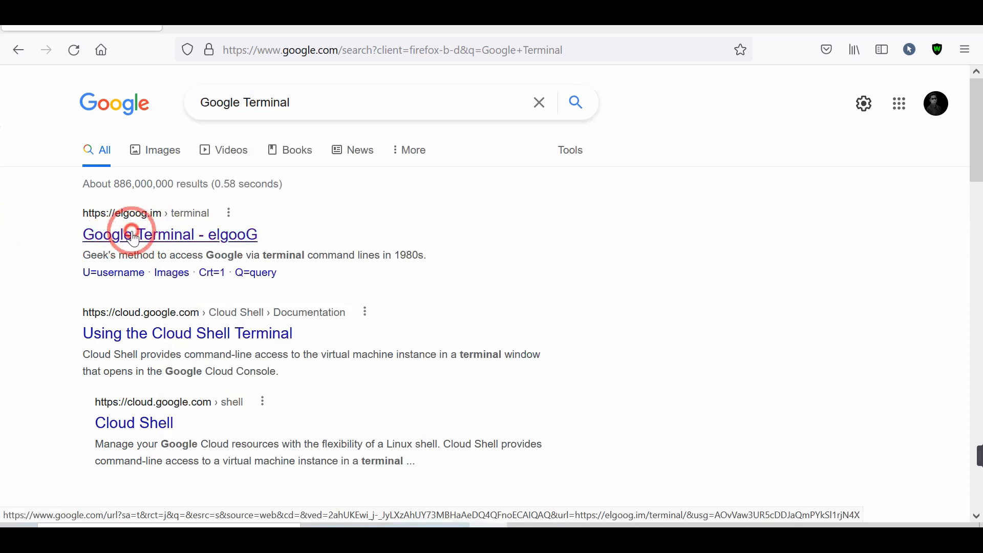
Open the elgooG Google Terminal result from the search page
left_click(169, 233)
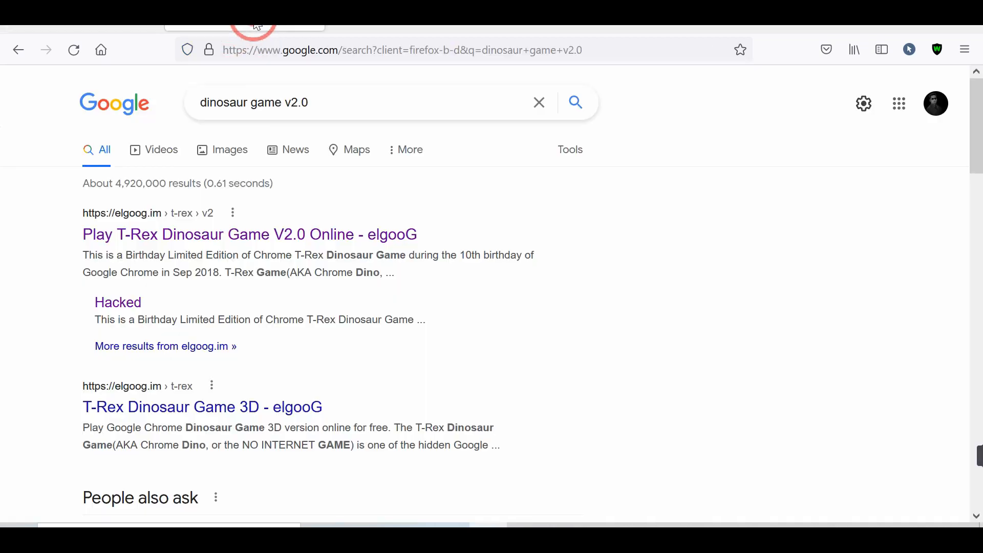
mouse_move(5, 270)
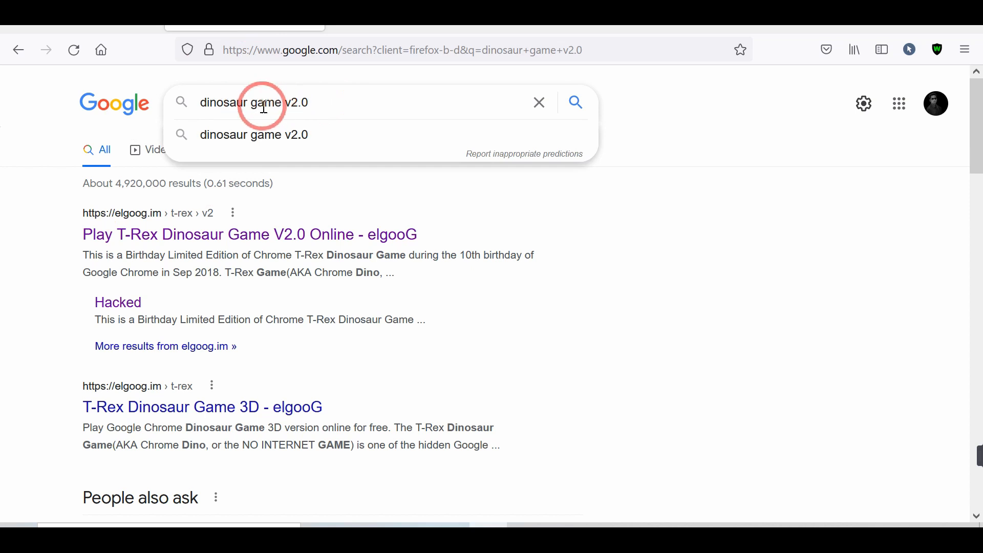
mouse_move(9, 242)
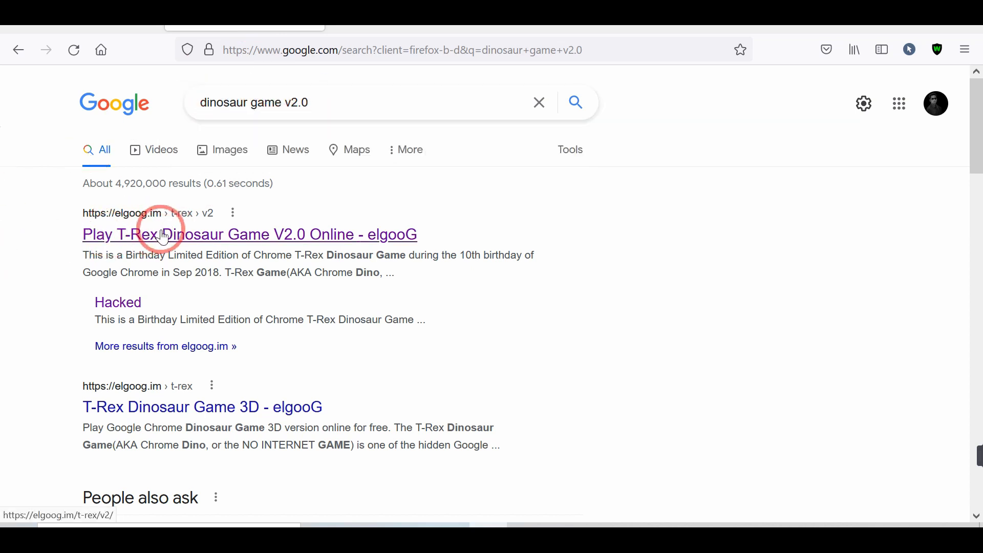
Open the "Play T-Rex Dinosaur Game V2.0 Online - elgooG" result
left_click(248, 234)
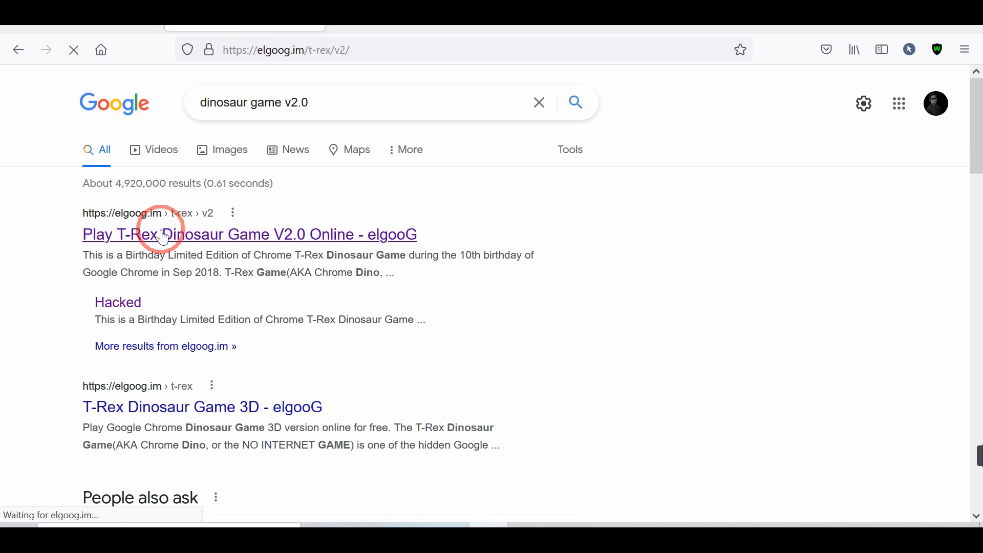
Restart the dinosaur game after game over and tick "Activate Bot?" to auto-play
left_click(249, 233)
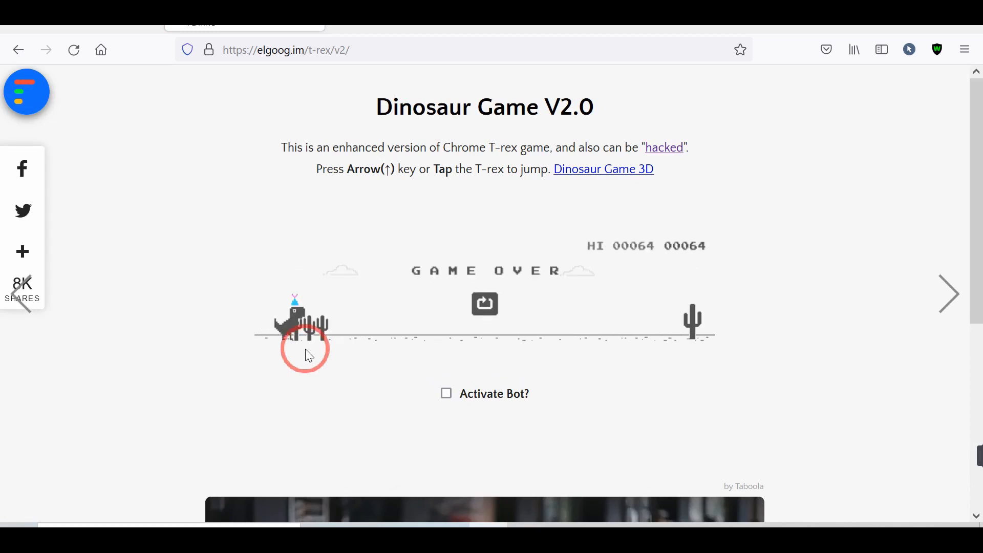
left_click(484, 303)
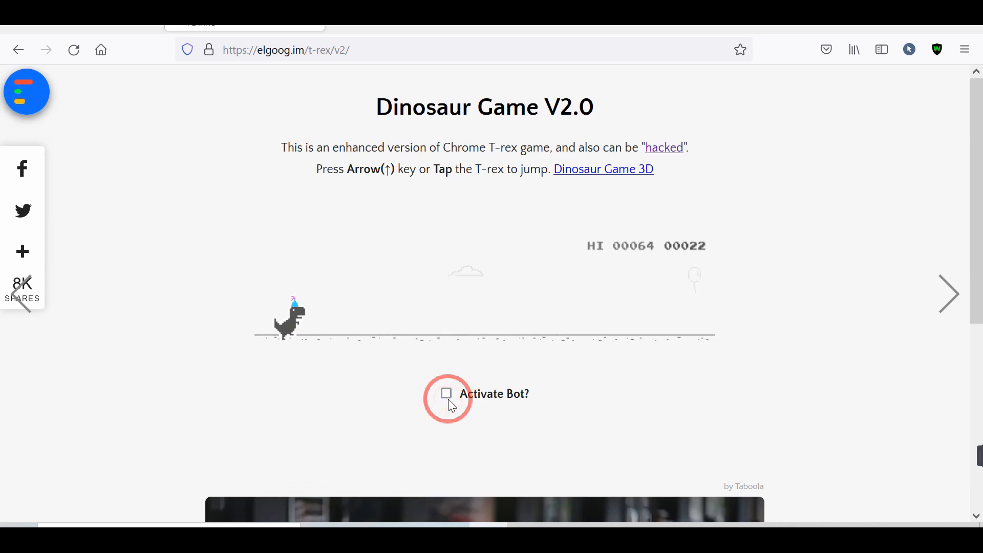
left_click(445, 393)
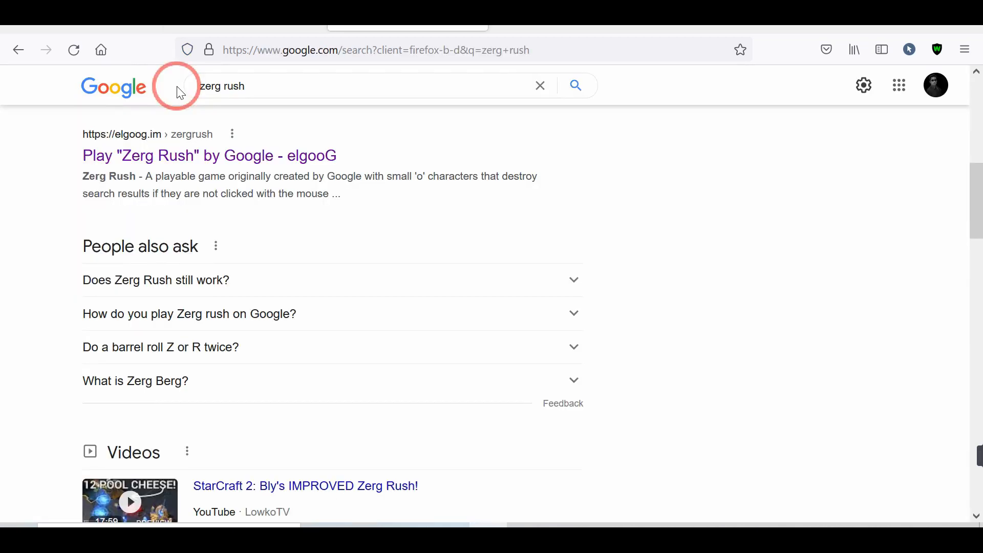
Open elgooG's Zerg Rush game and scroll down as the o's destroy the results
double_click(236, 86)
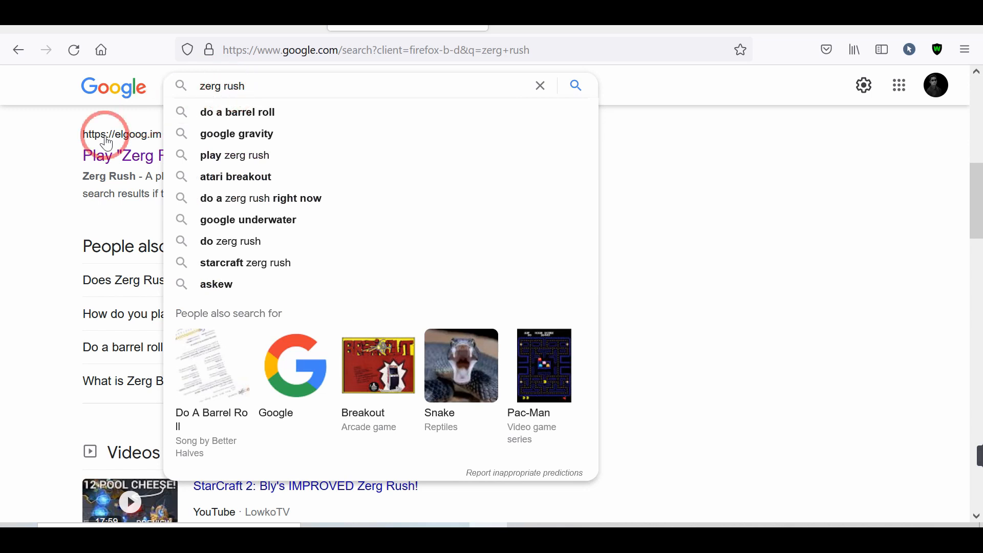
left_click(157, 163)
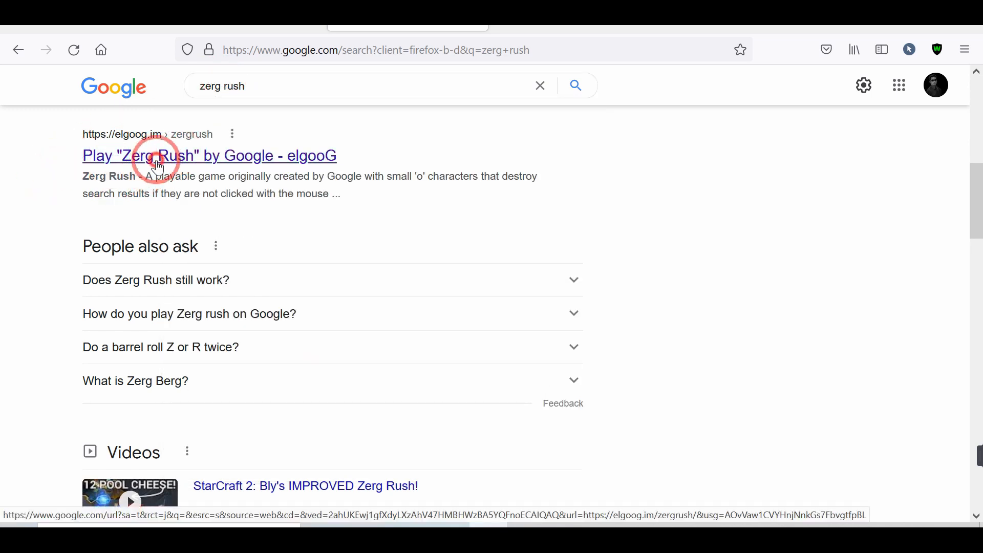
left_click(209, 155)
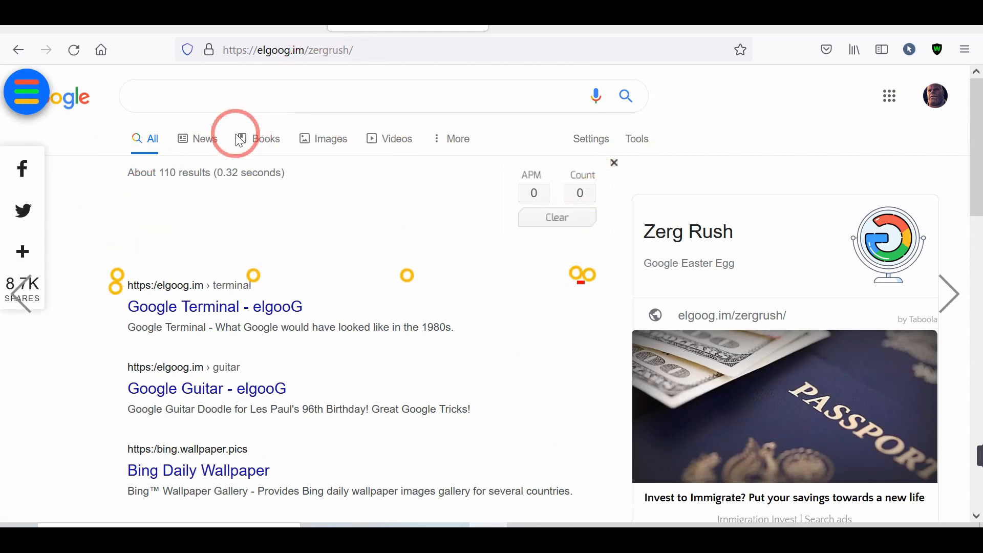
scroll("down", 3)
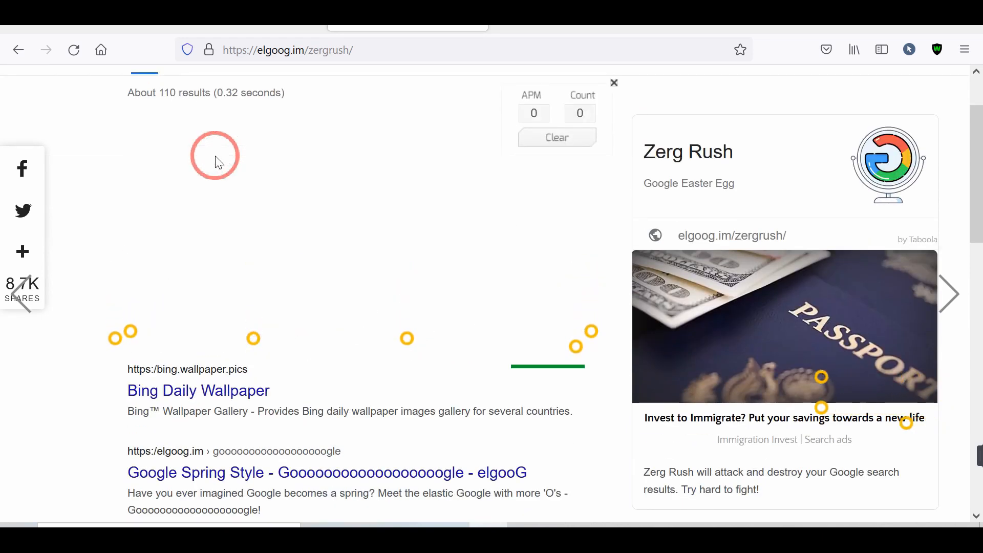
scroll("down", 3)
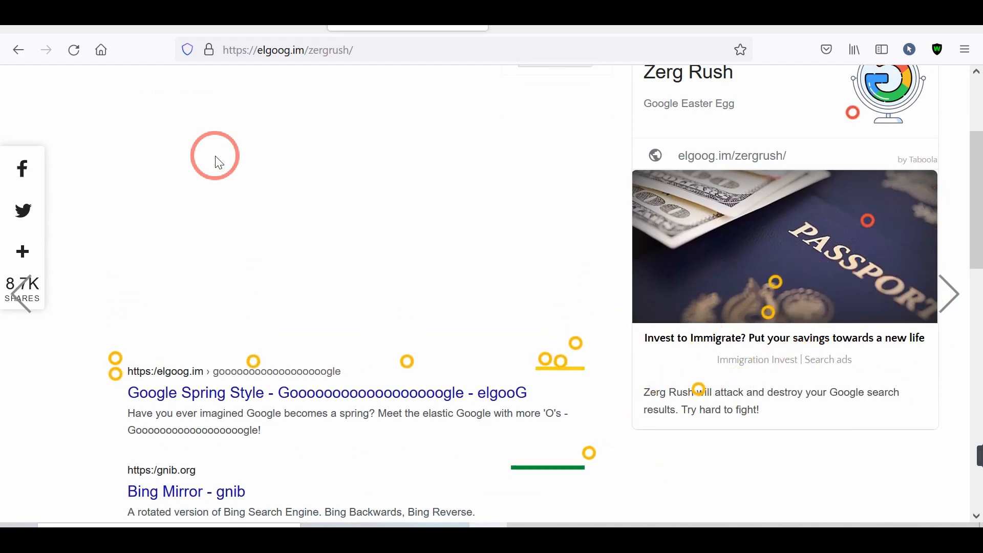
scroll("down", 3)
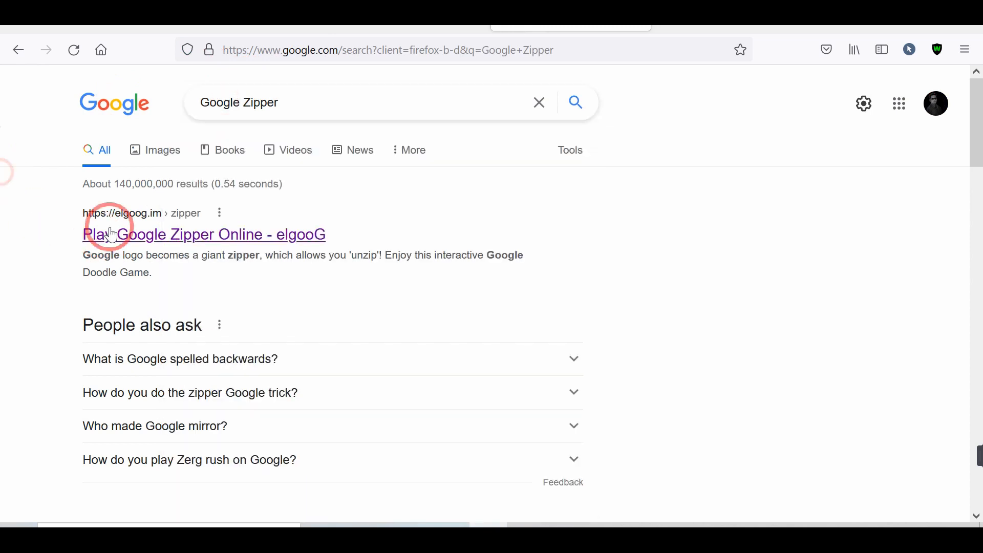
Open elgooG's Google Zipper page and drag the zipper pull to unzip the homepage
left_click(203, 234)
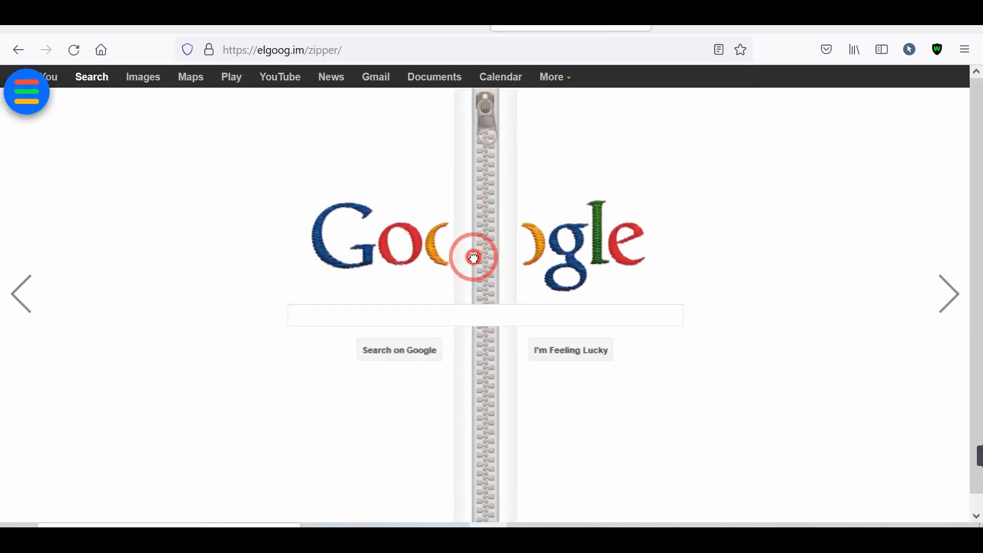
left_click_drag(473, 257, 497, 490)
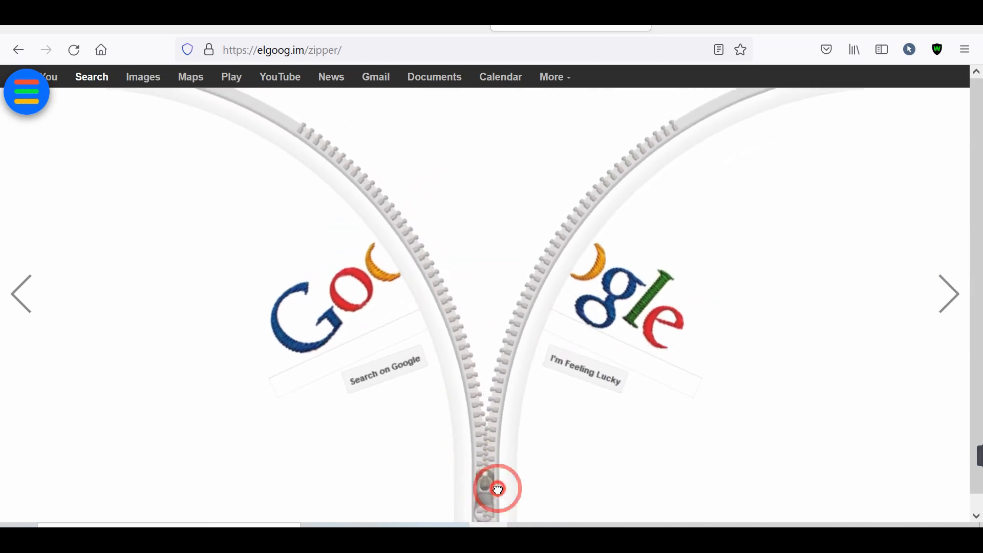
left_click_drag(497, 489, 481, 71)
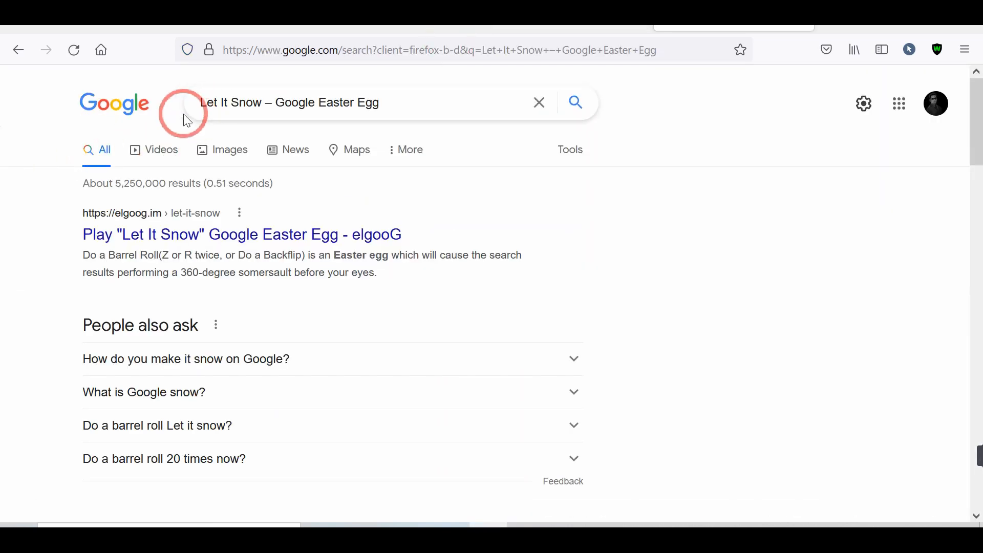
Open elgooG's Let It Snow page, defrost the frosted screen, then run the search
double_click(227, 102)
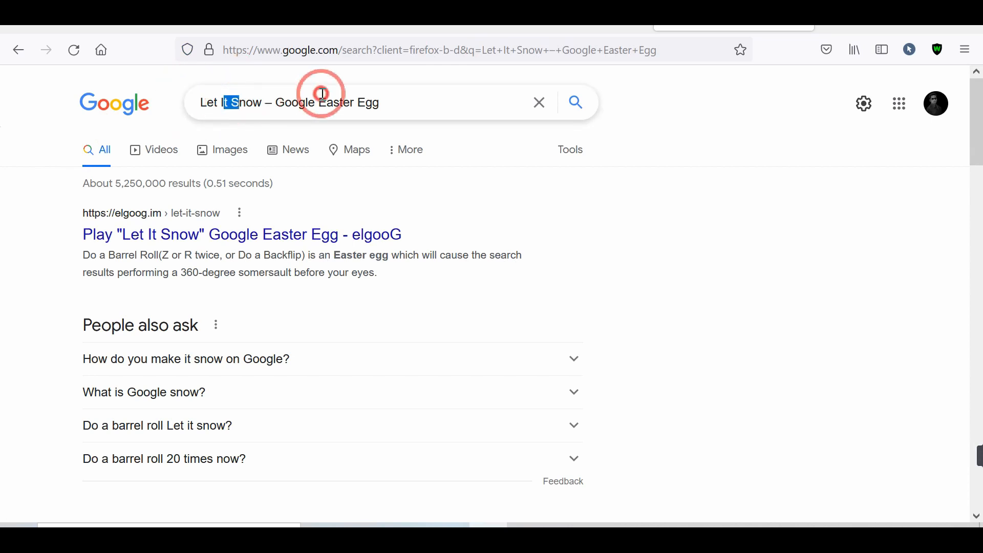
left_click(320, 103)
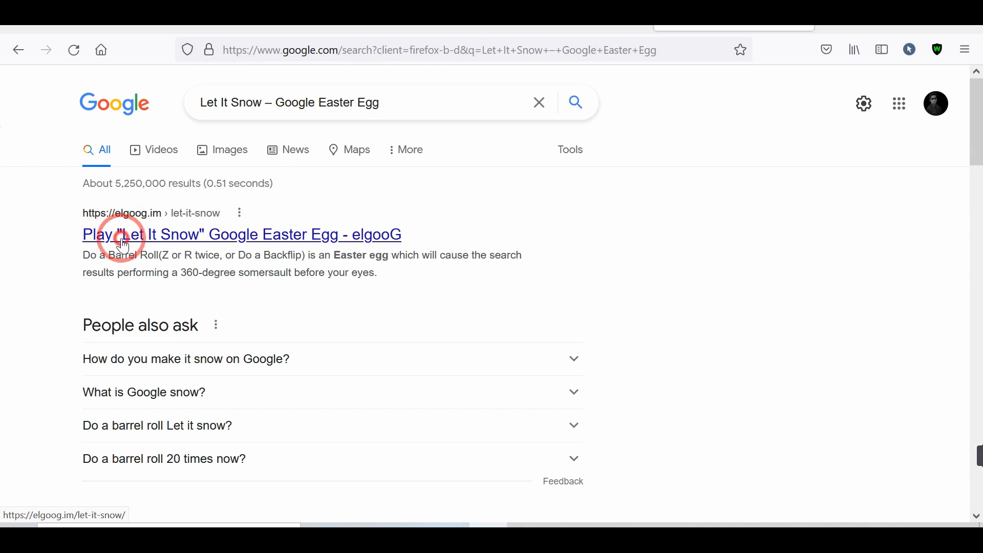
left_click(242, 233)
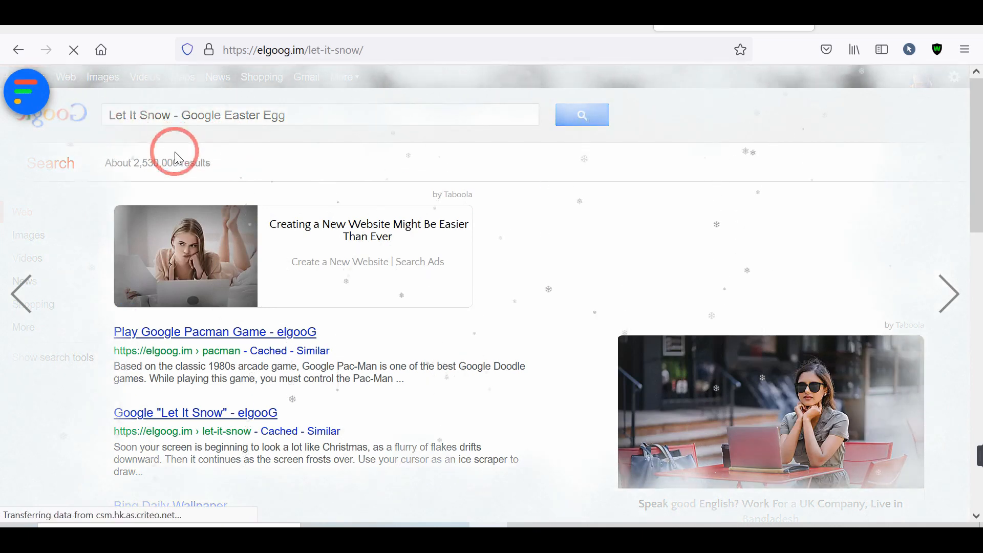
mouse_move(322, 160)
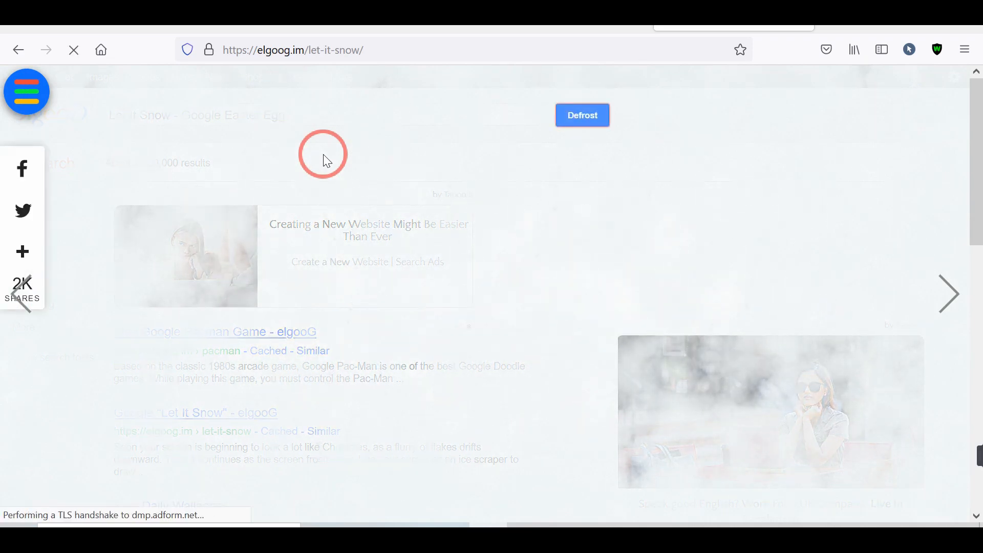
left_click(582, 114)
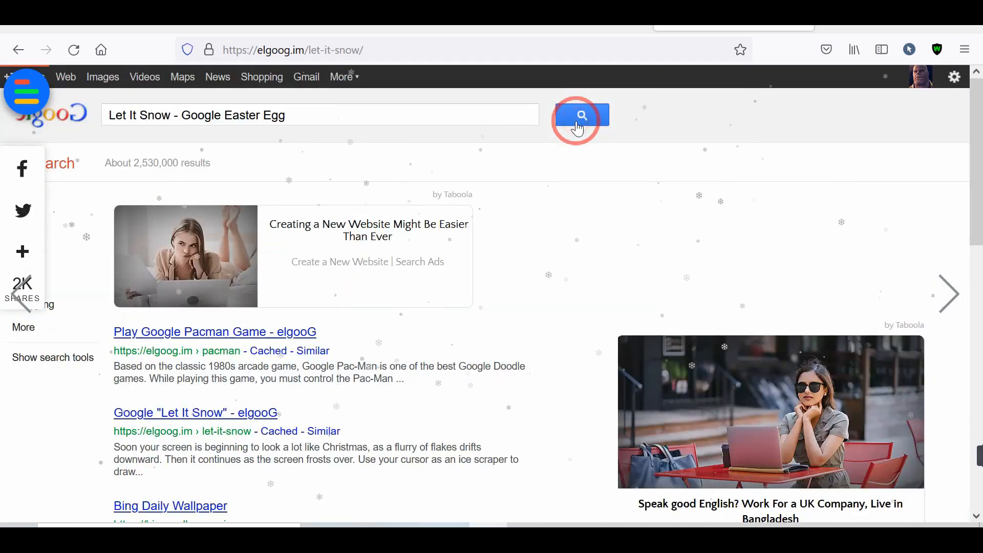
left_click(578, 115)
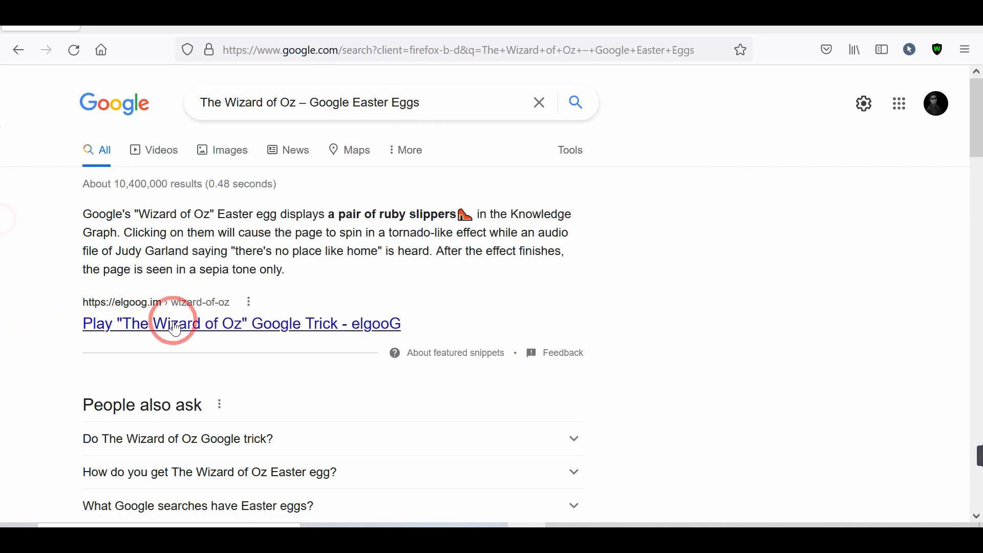
Open the "Play The Wizard of Oz Google Trick - elgooG" result
left_click(241, 324)
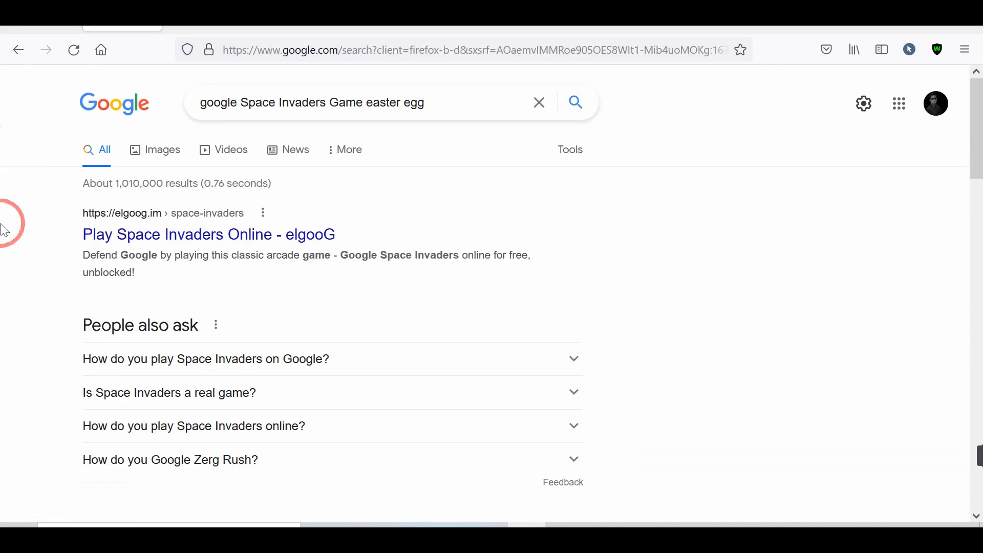
mouse_move(225, 85)
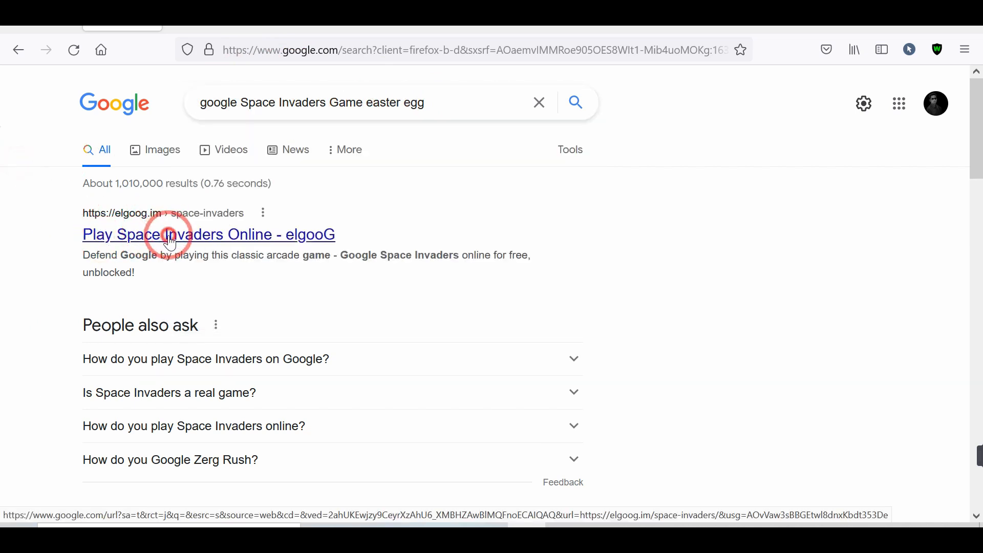
Open the "Play Space Invaders Online - elgooG" result
left_click(209, 235)
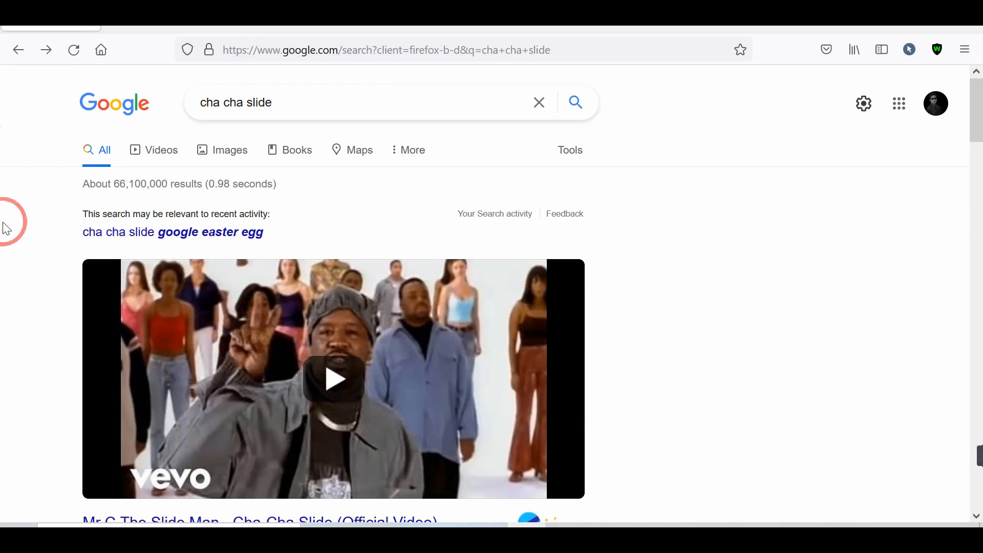
left_click(251, 102)
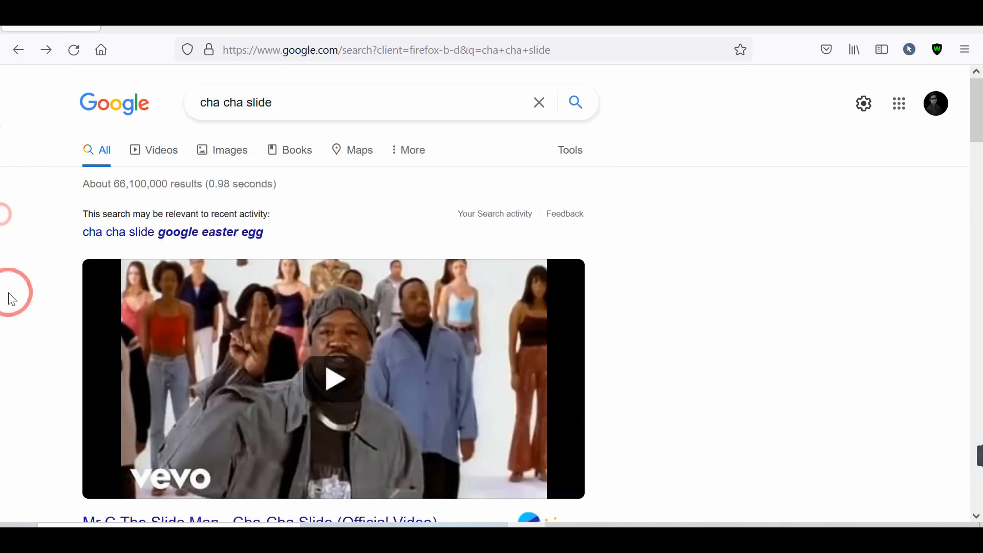
scroll("down", 3)
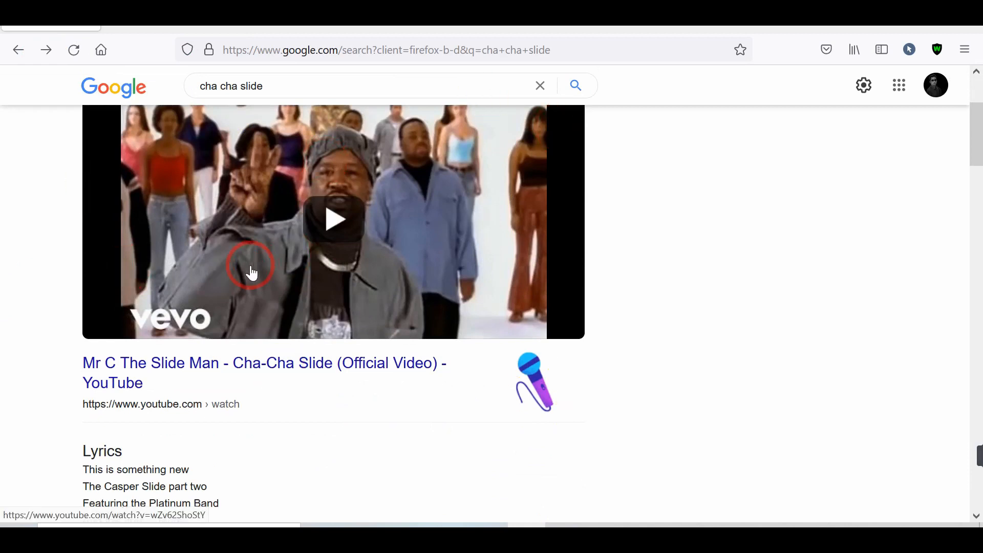
scroll("down", 3)
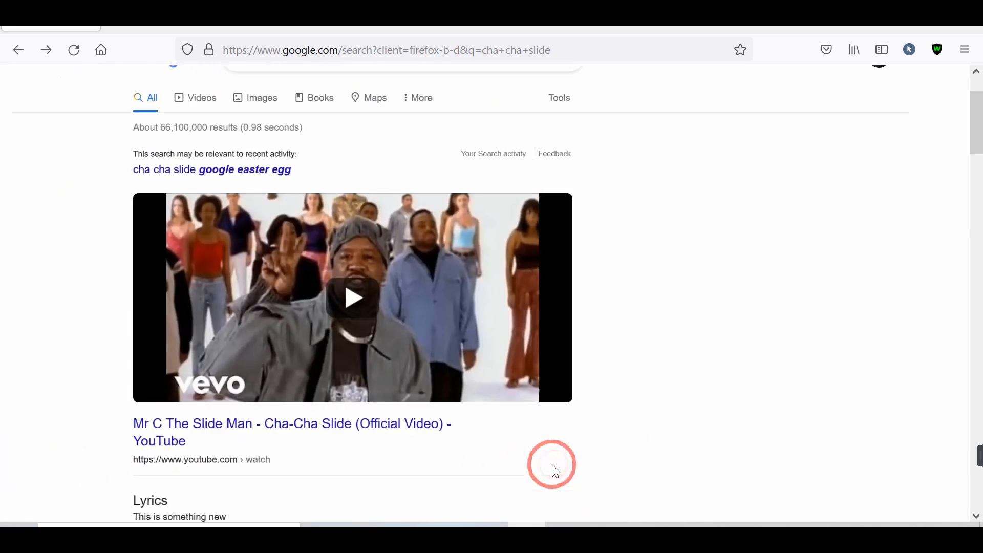
scroll("down", 3)
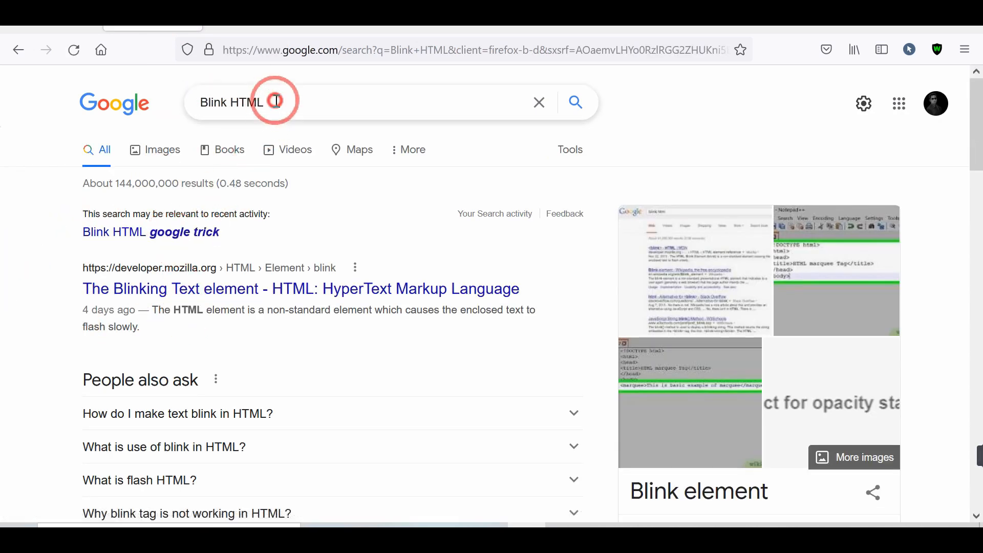
Place the cursor in the search box to search for Blink HTML
left_click(274, 101)
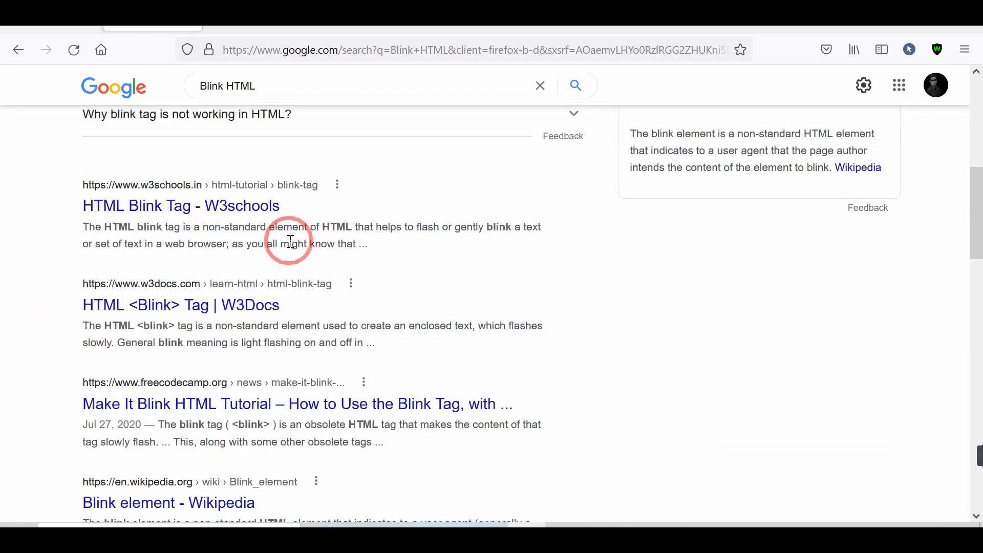
mouse_move(165, 325)
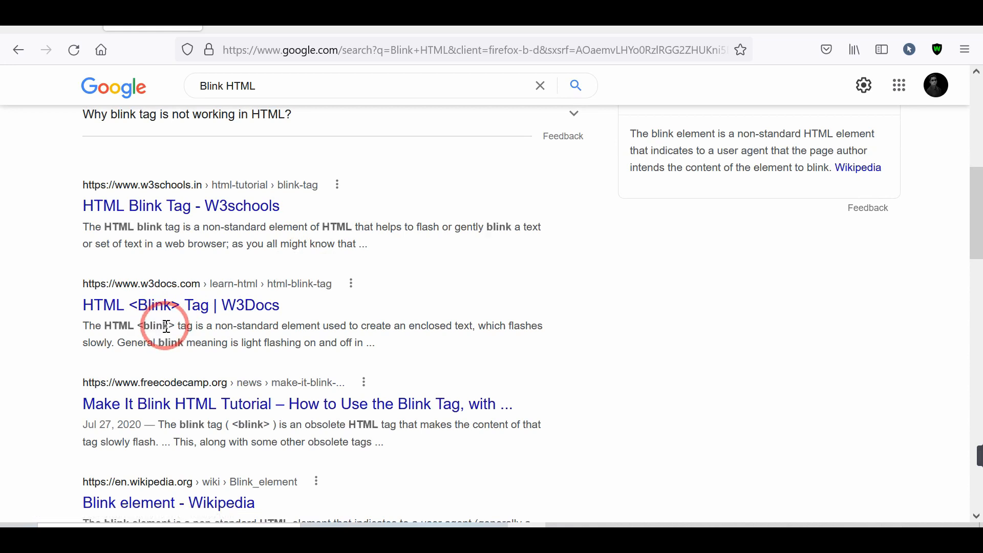
mouse_move(298, 36)
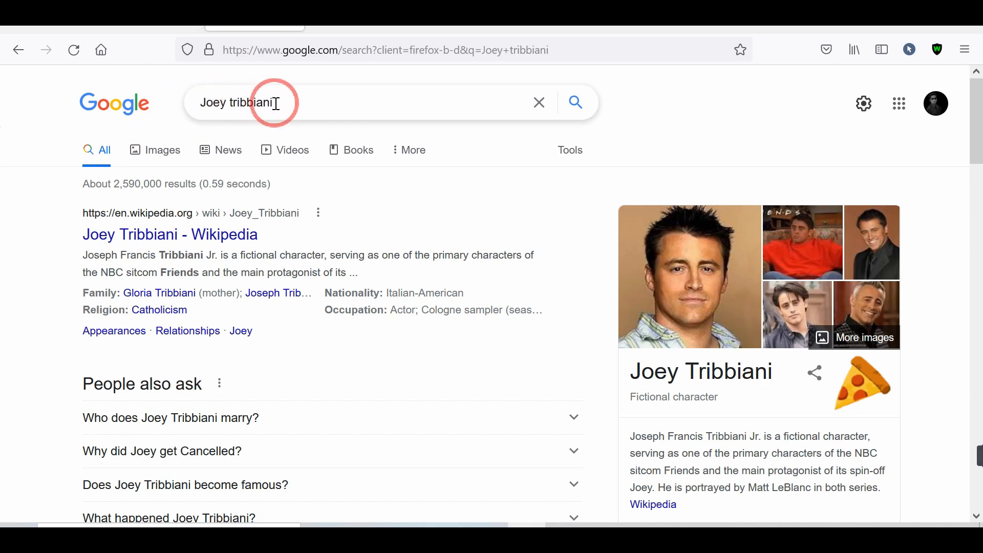
mouse_move(552, 392)
type("Animal sounds")
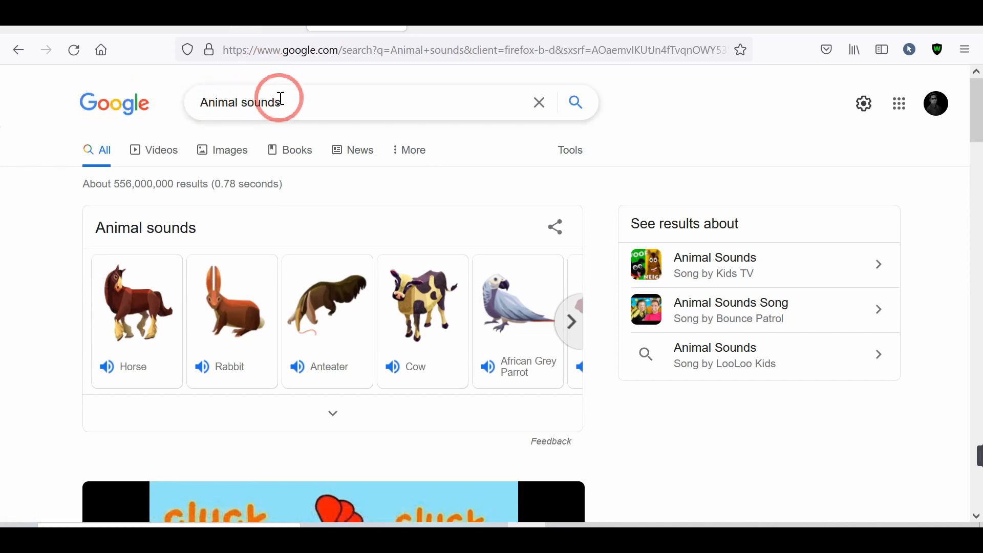
Search for animal sounds and play the cow's sound from the Animal sounds panel
left_click(276, 102)
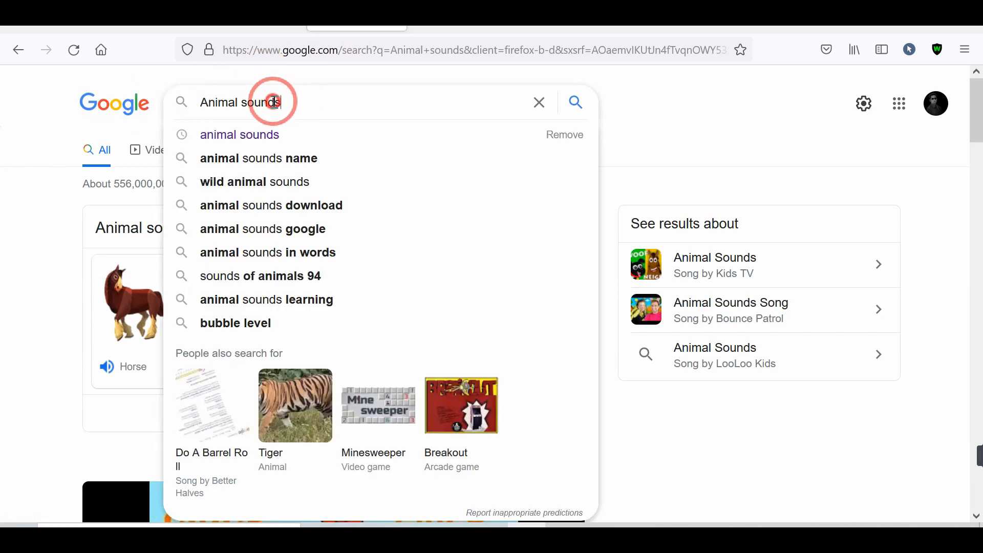
double_click(256, 102)
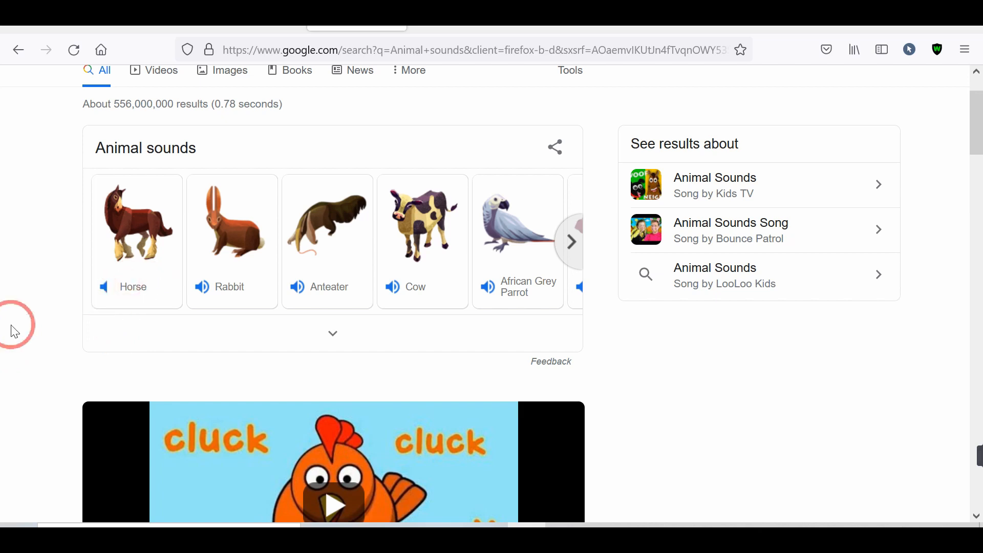
left_click(203, 287)
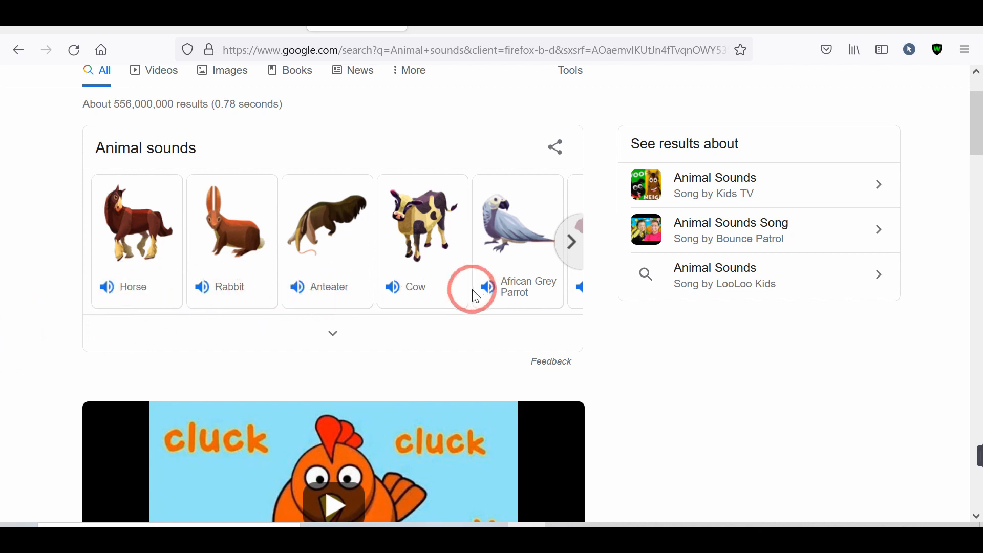
mouse_move(399, 293)
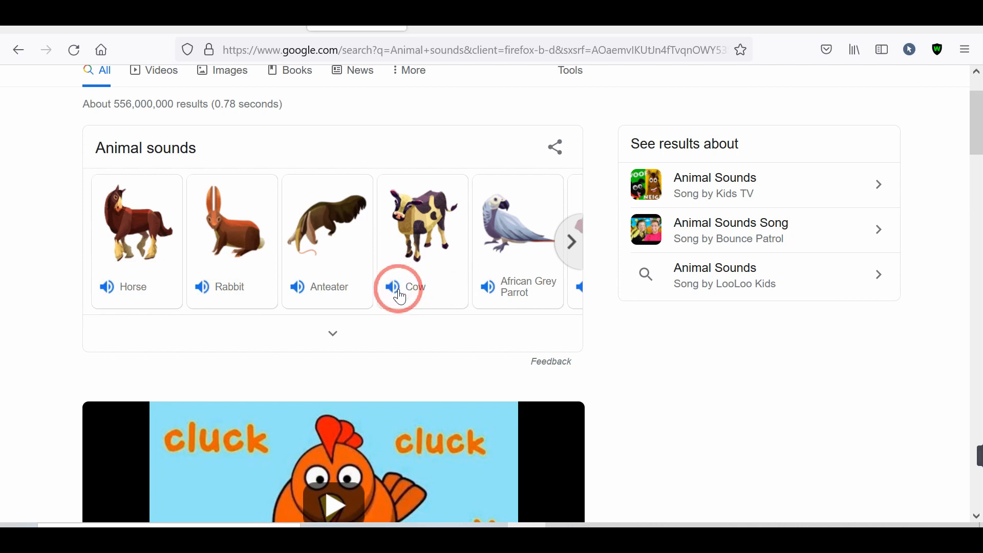
left_click(391, 287)
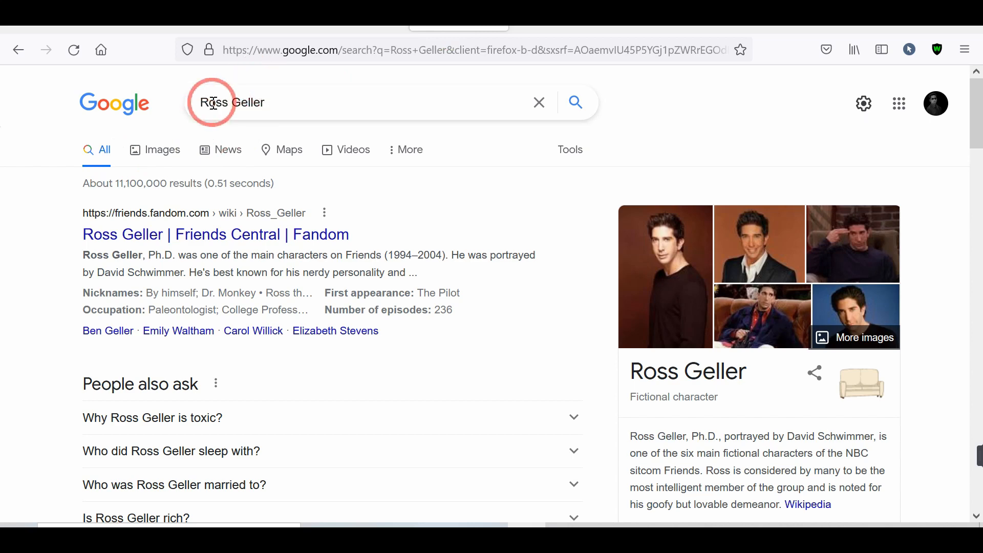
Trigger the couch easter egg in Ross Geller's knowledge panel so the sofa splits into two armchairs
scroll("down", 3)
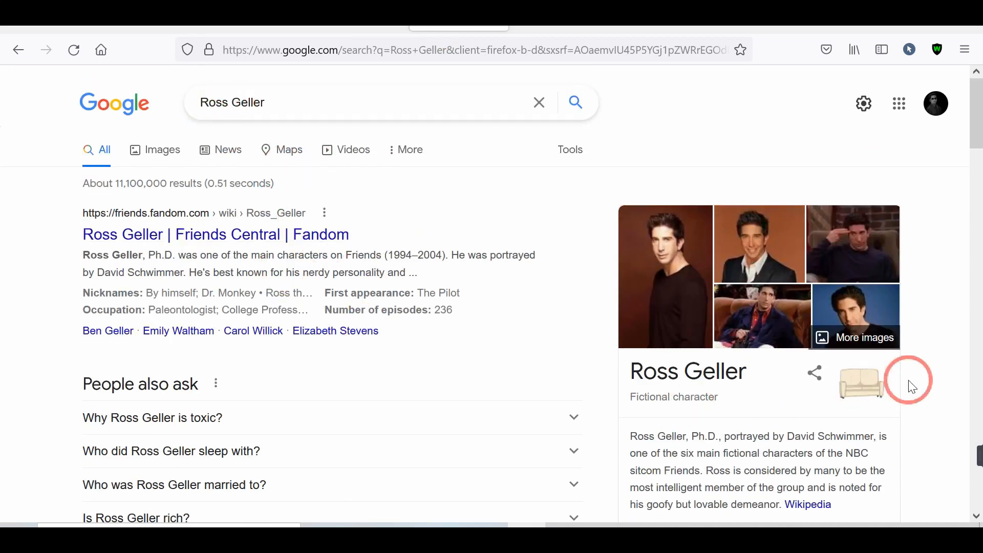
mouse_move(302, 225)
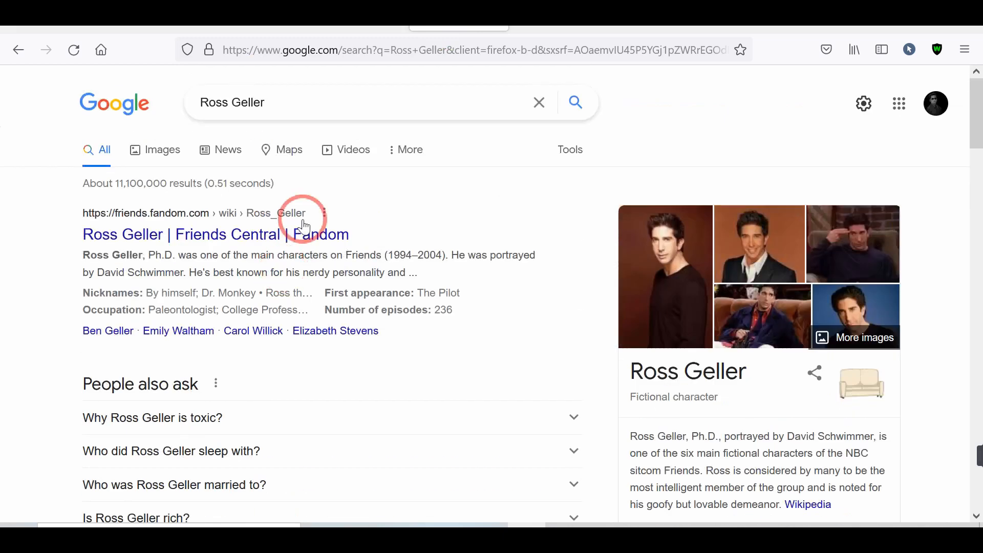
mouse_move(854, 392)
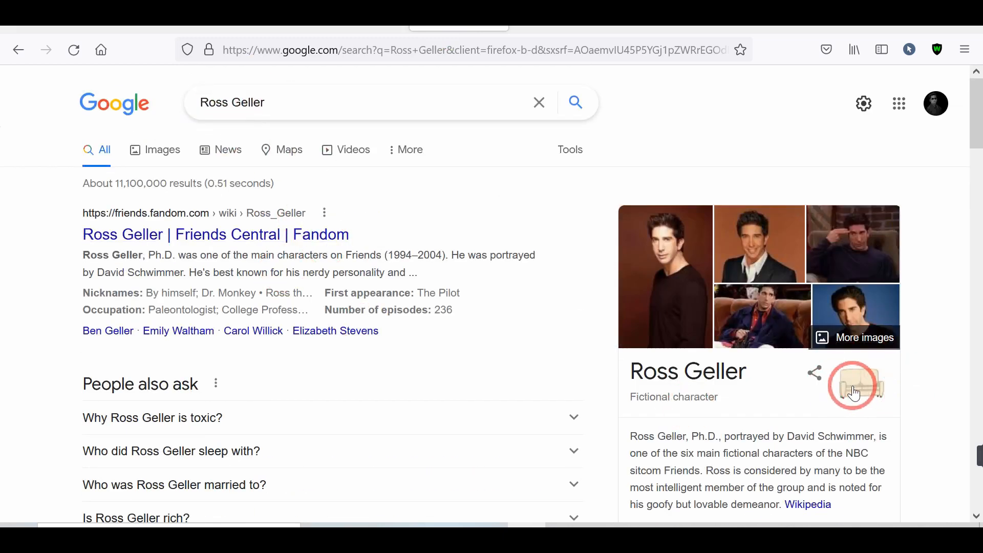
left_click(19, 49)
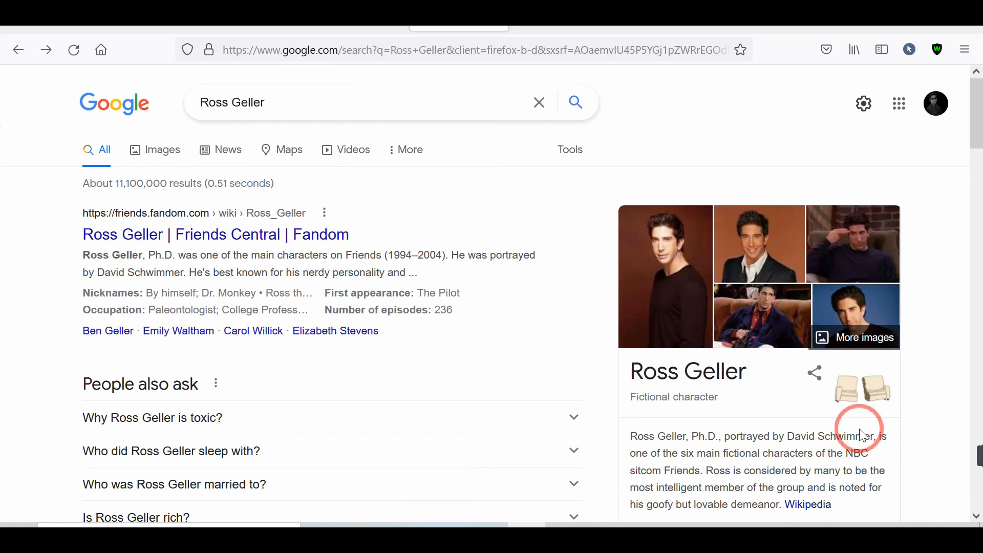
mouse_move(550, 33)
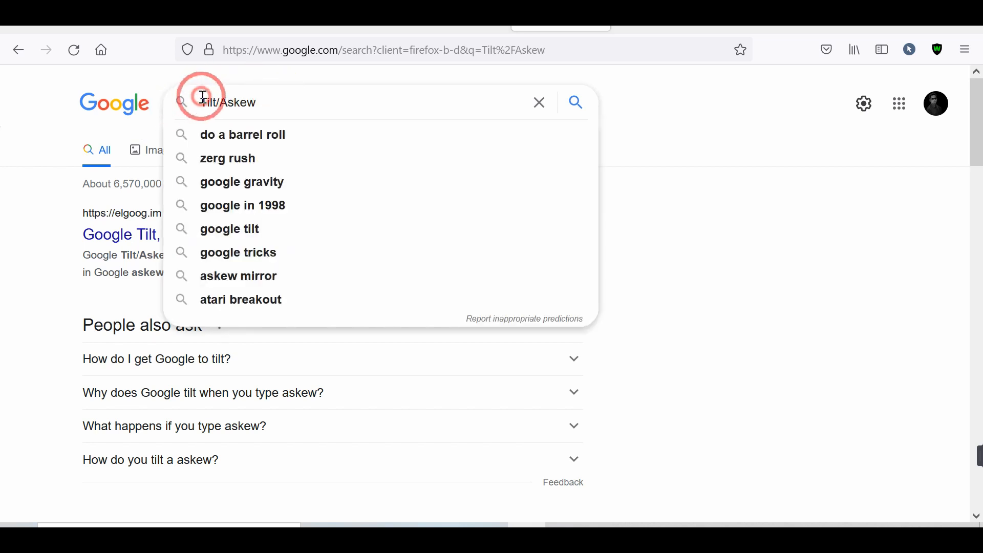
Open the 'Google Tilt, Askew Google - elgooG' search result
left_click(204, 233)
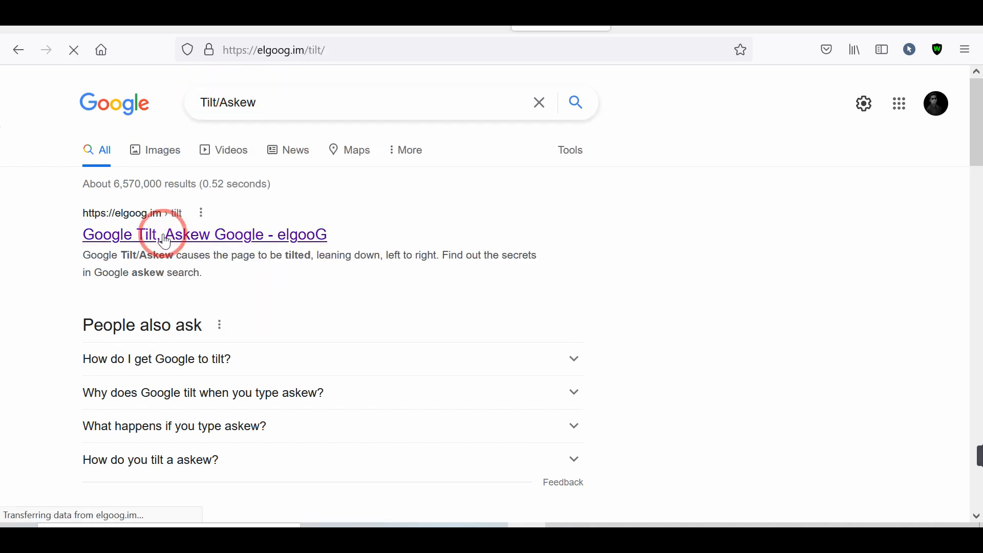
left_click(205, 234)
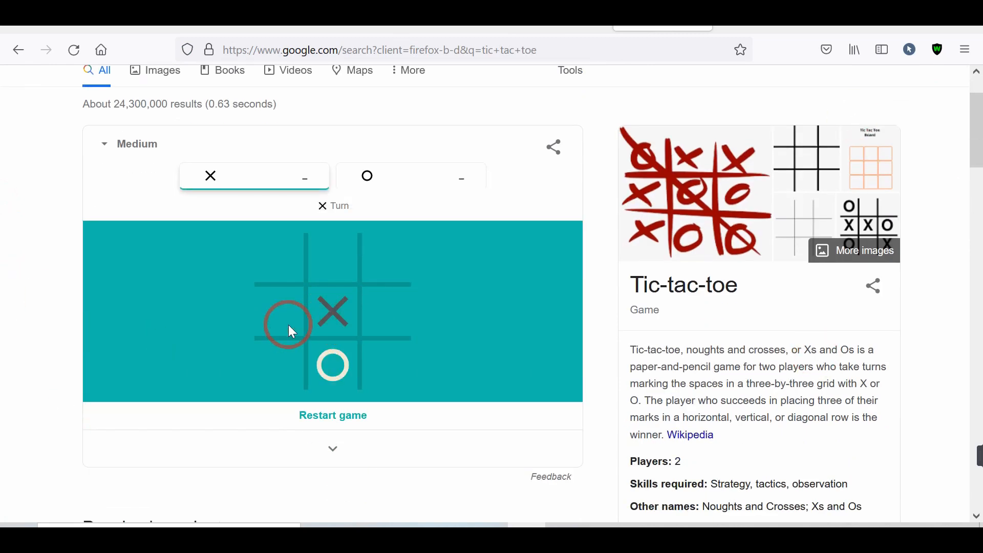
Place an X in the middle-left square of the tic-tac-toe board
left_click(278, 311)
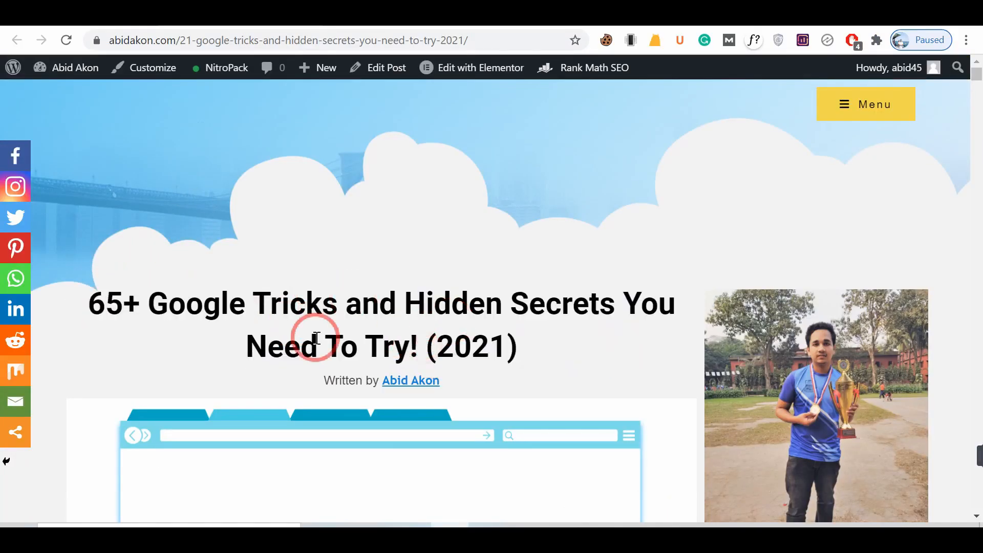
Scroll down the Google tricks article to section 2, Google Guitar Tricks
scroll("down", 3)
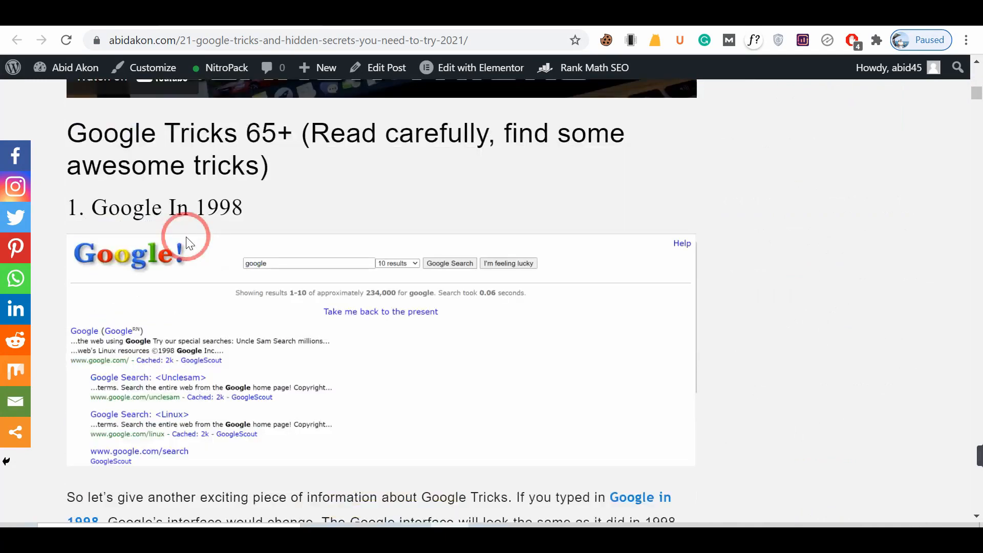
scroll("down", 3)
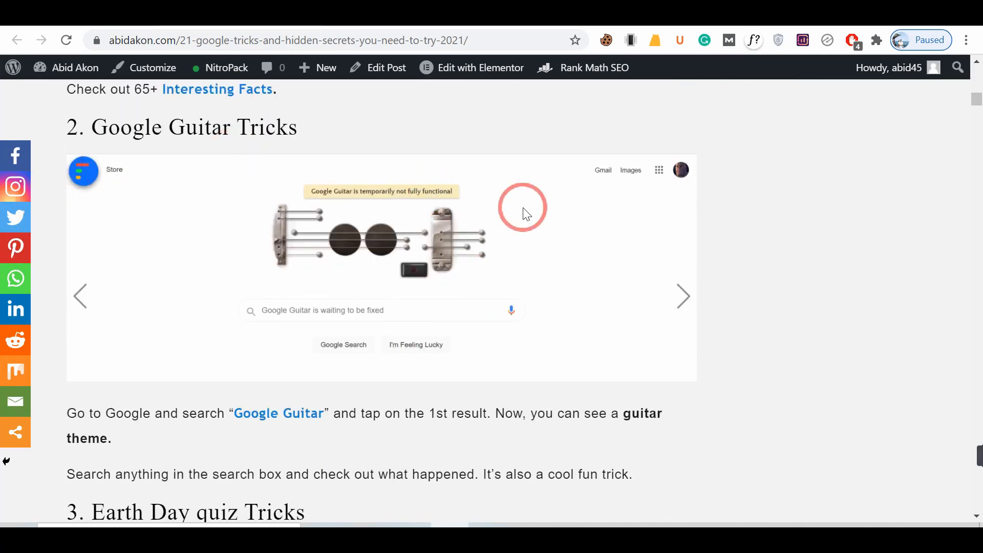